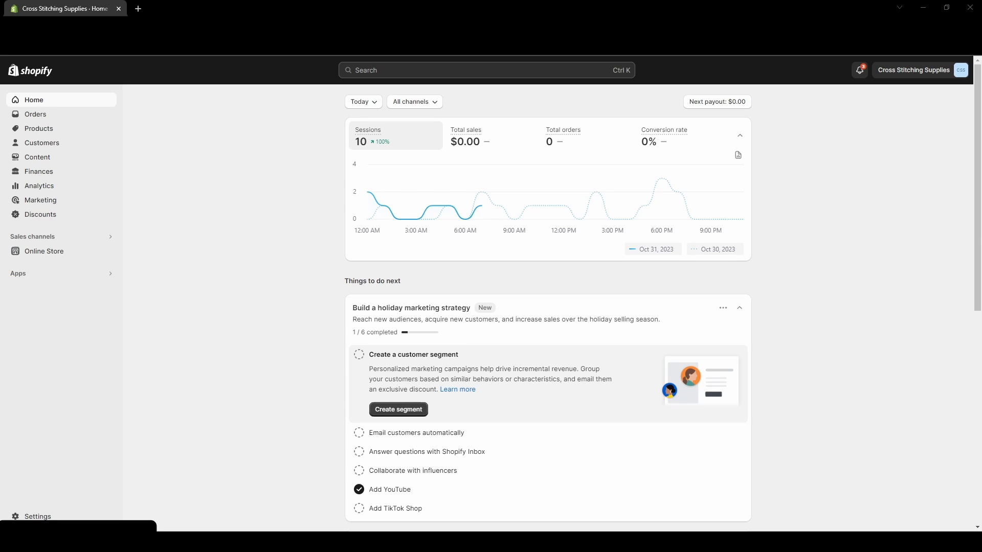
mouse_move(73, 128)
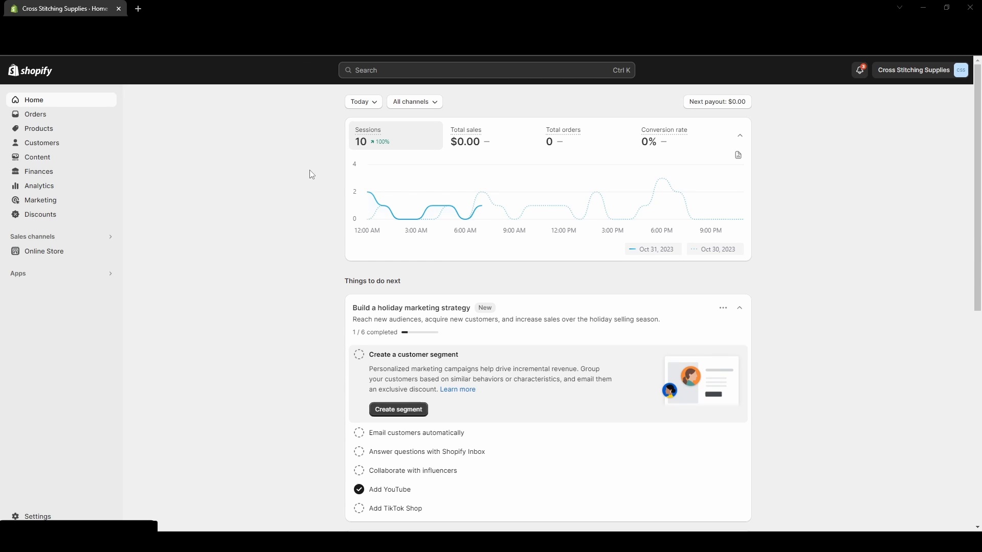
mouse_move(279, 252)
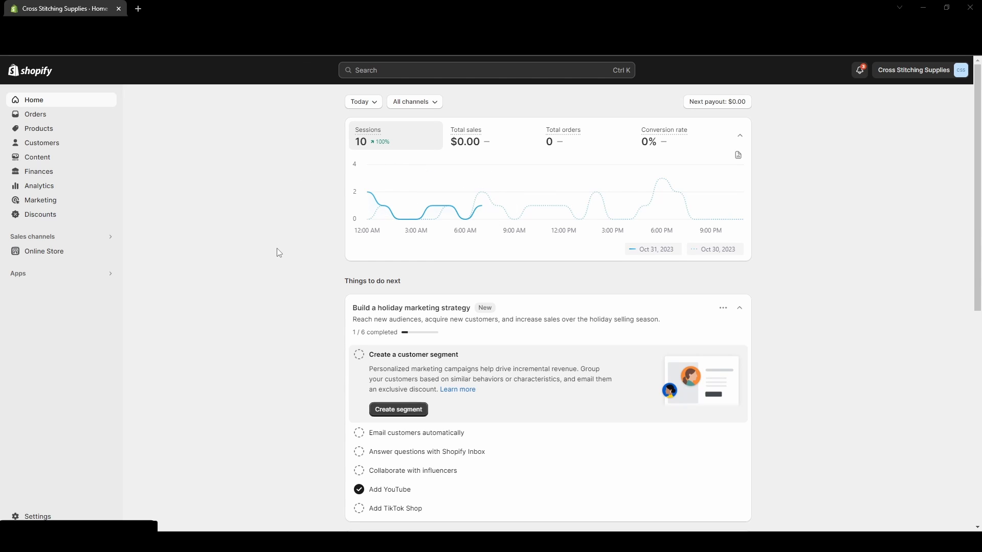
mouse_move(345, 251)
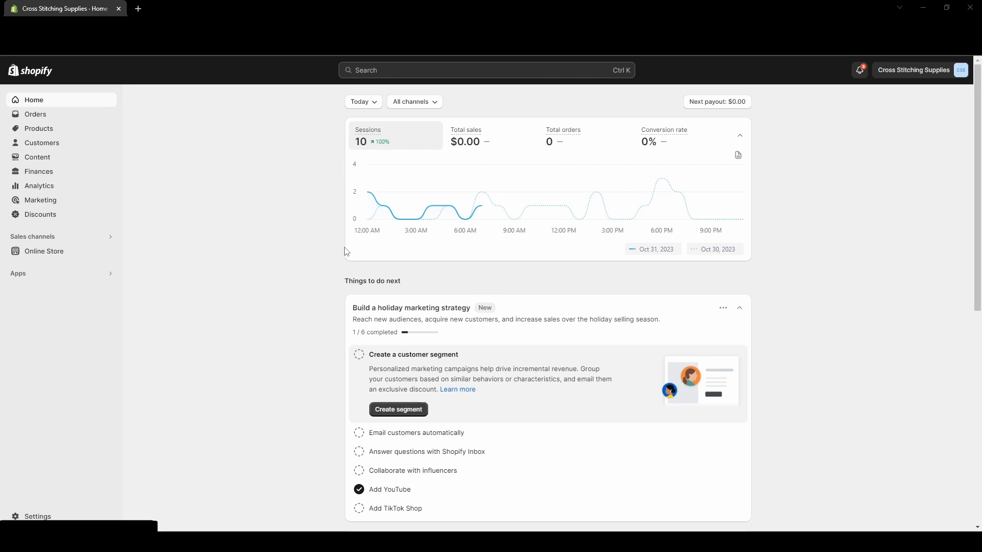
mouse_move(122, 289)
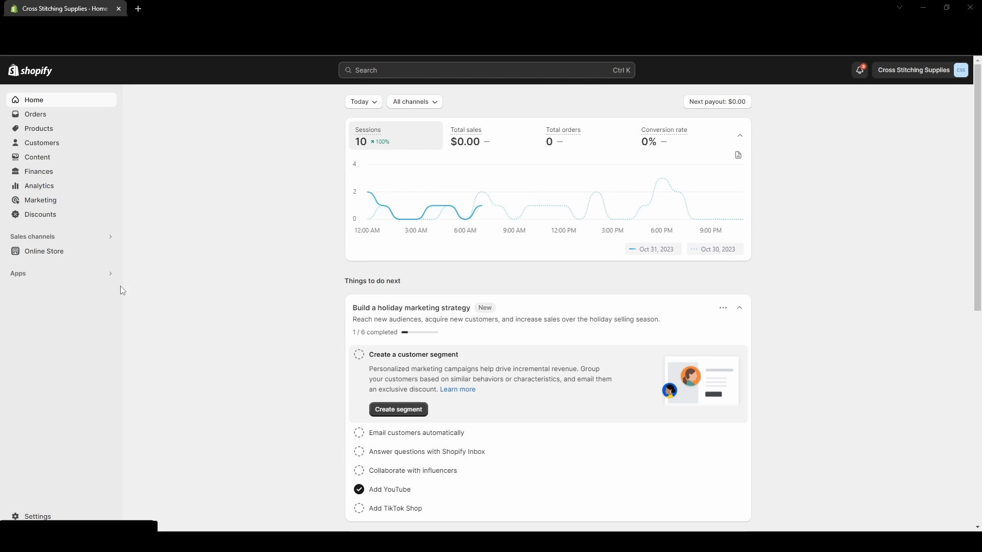
mouse_move(57, 101)
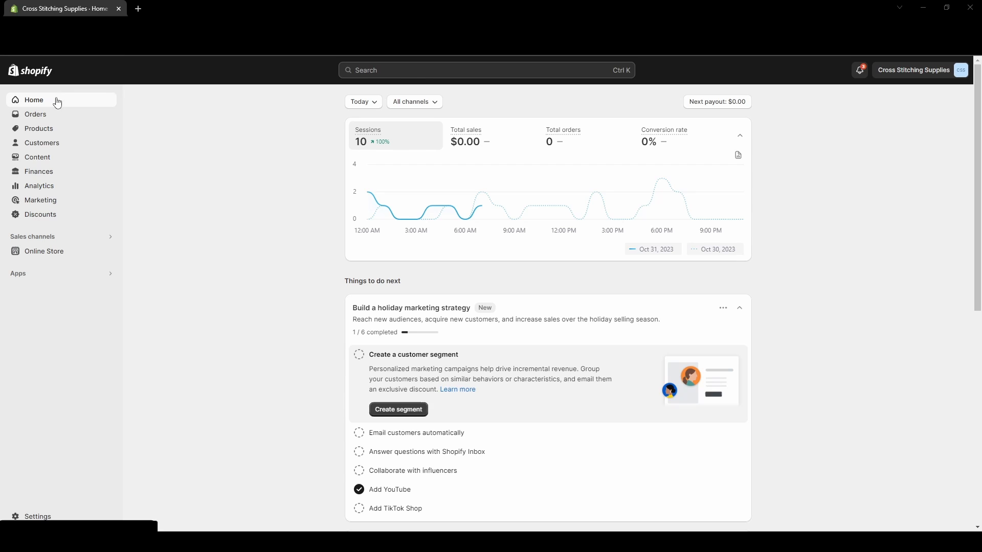
mouse_move(36, 114)
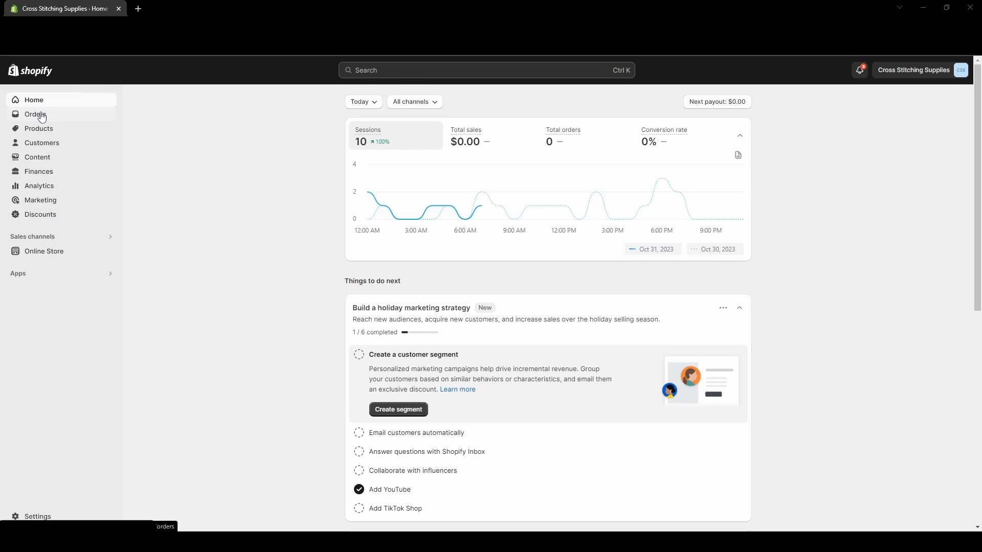
Open the Orders list from the Shopify admin sidebar.
left_click(35, 114)
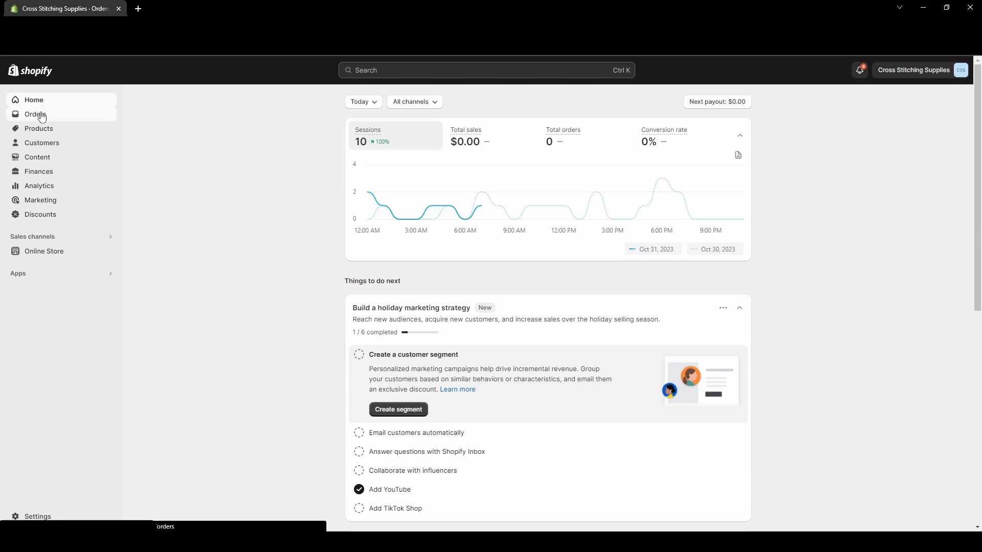
Select order #22123 and print its packing slip from the More actions bulk menu.
left_click(35, 114)
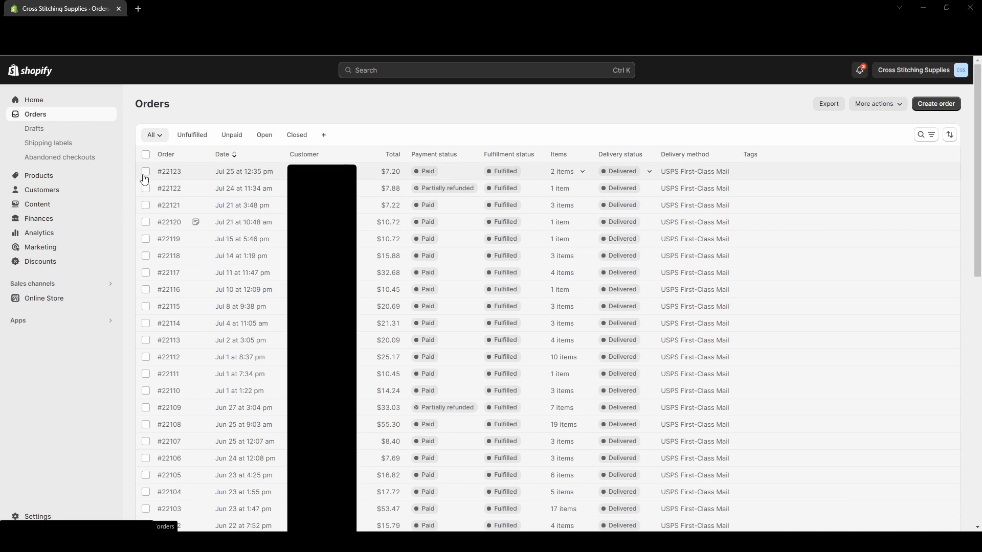
left_click(145, 172)
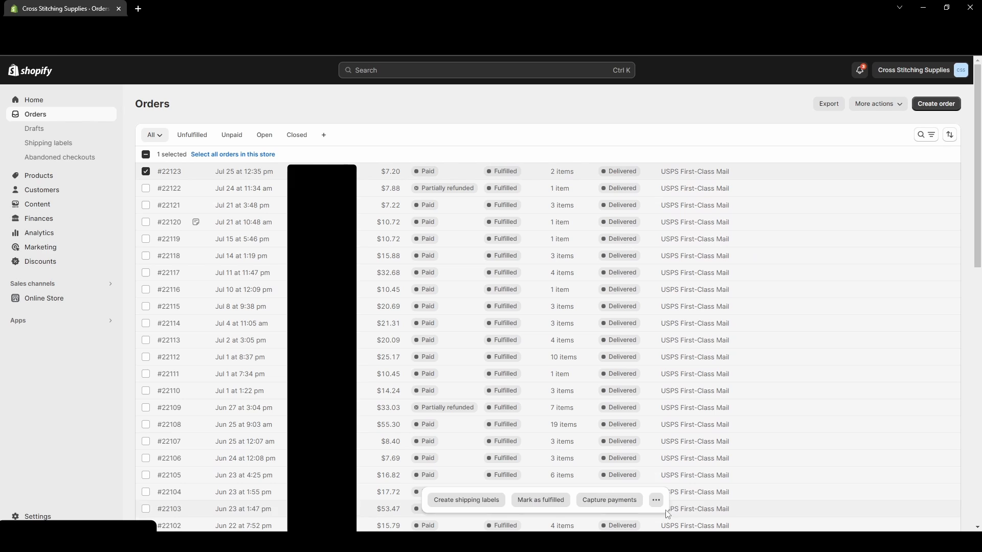
mouse_move(656, 500)
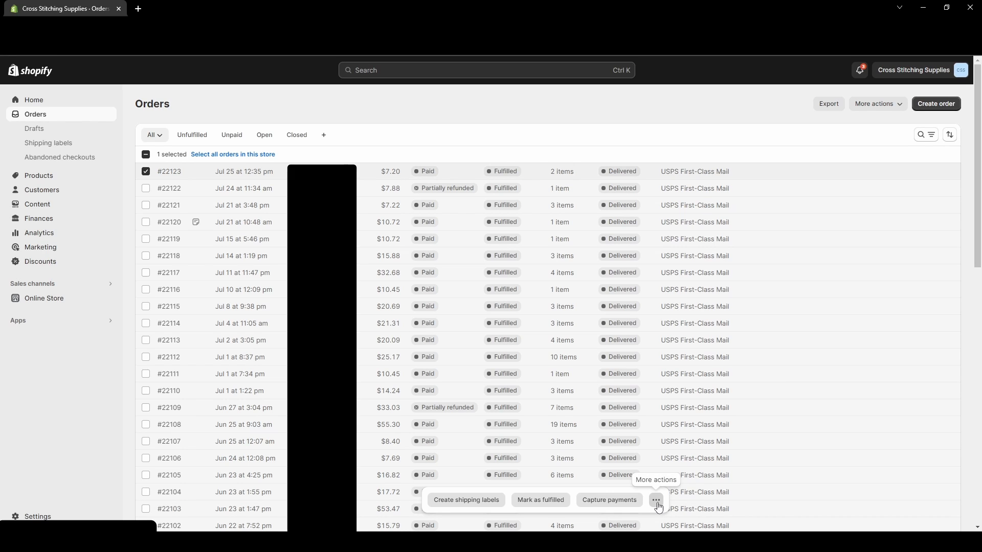
left_click(656, 500)
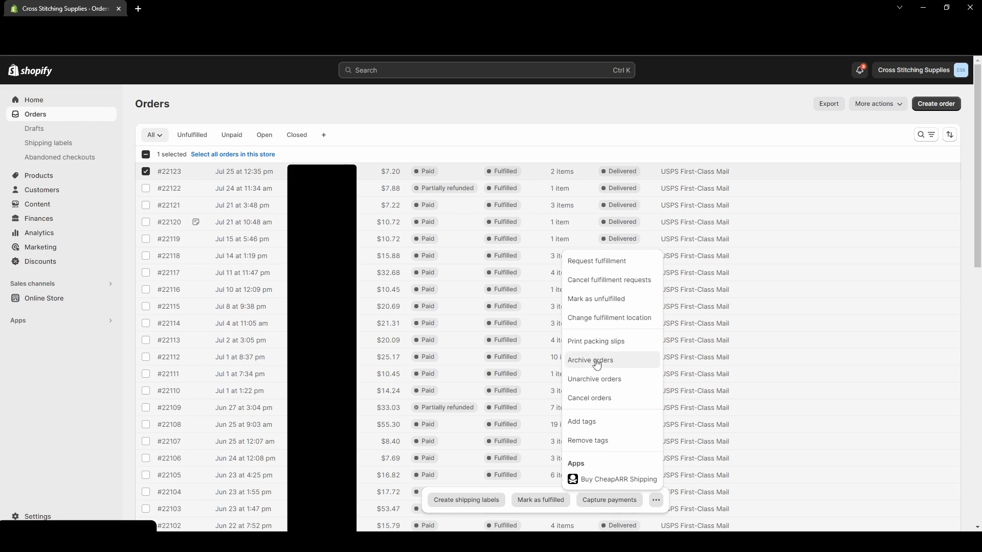
mouse_move(595, 341)
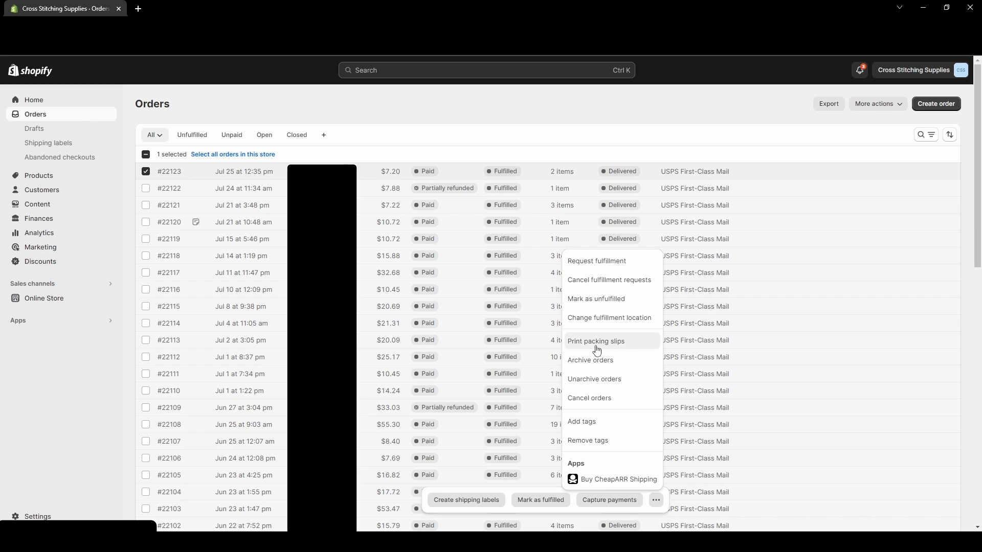
left_click(595, 341)
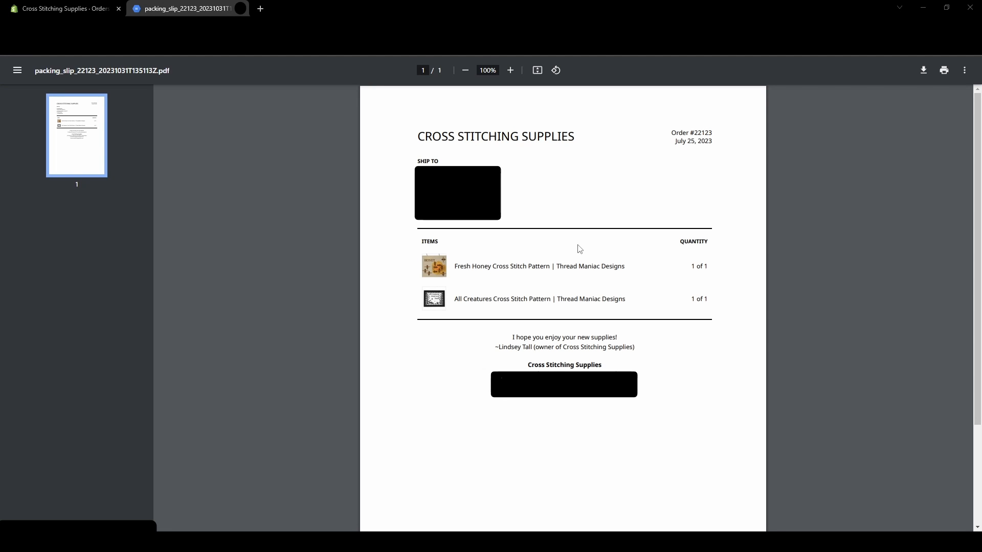
mouse_move(589, 231)
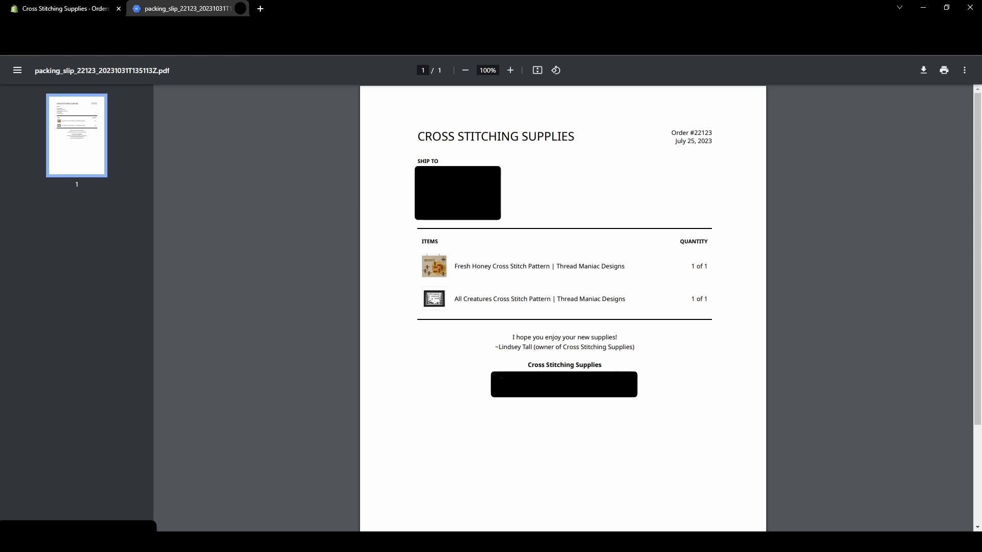
Return from the packing slip PDF to the Shopify Orders tab.
left_click(63, 9)
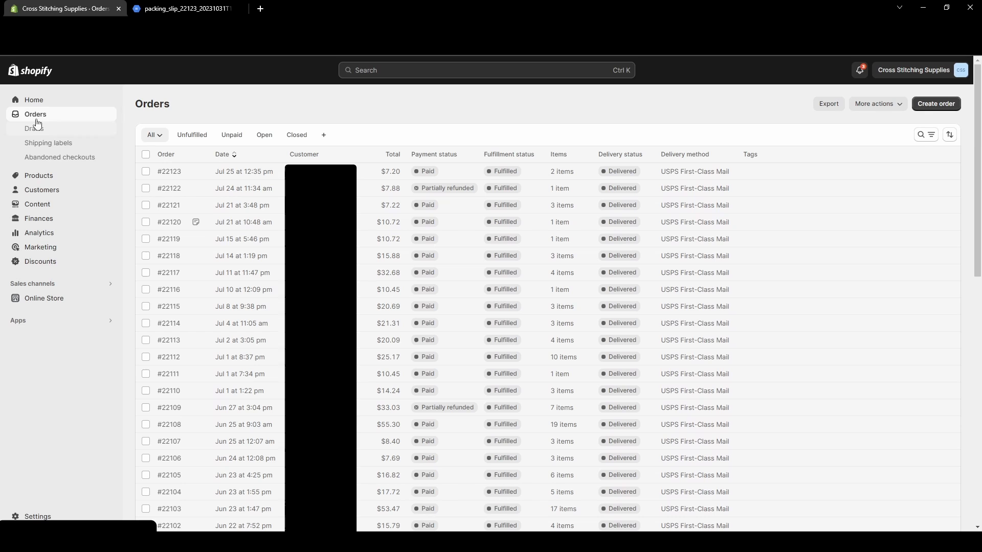
mouse_move(78, 122)
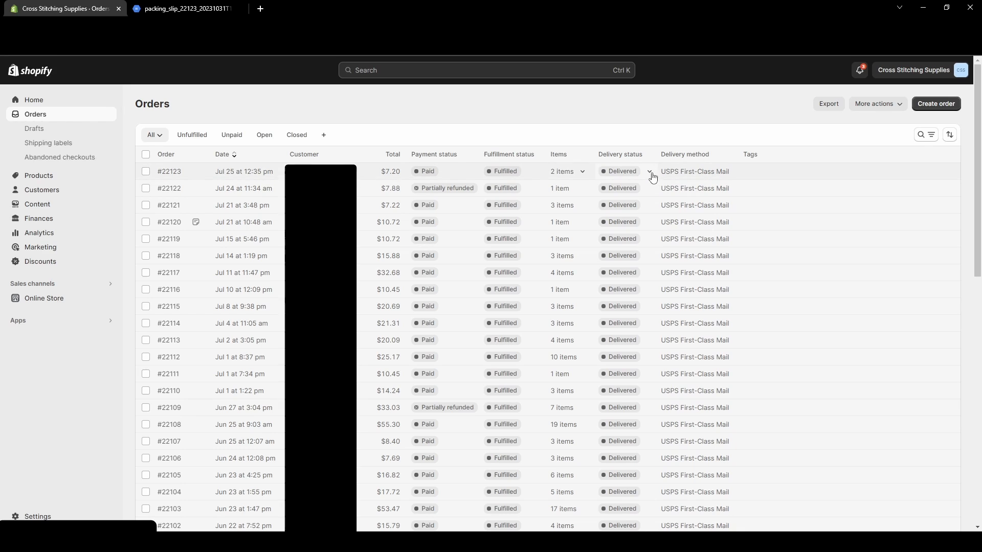
mouse_move(643, 175)
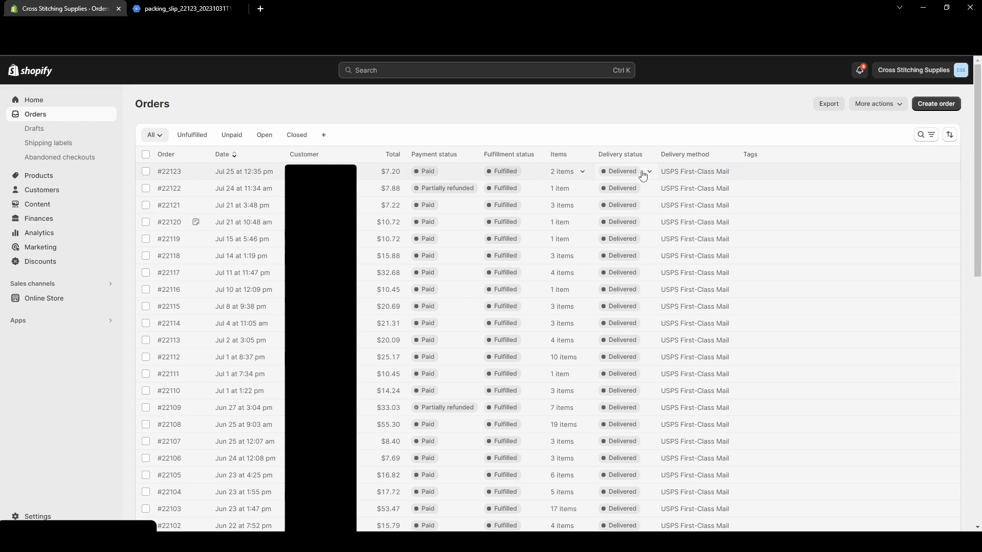
mouse_move(665, 175)
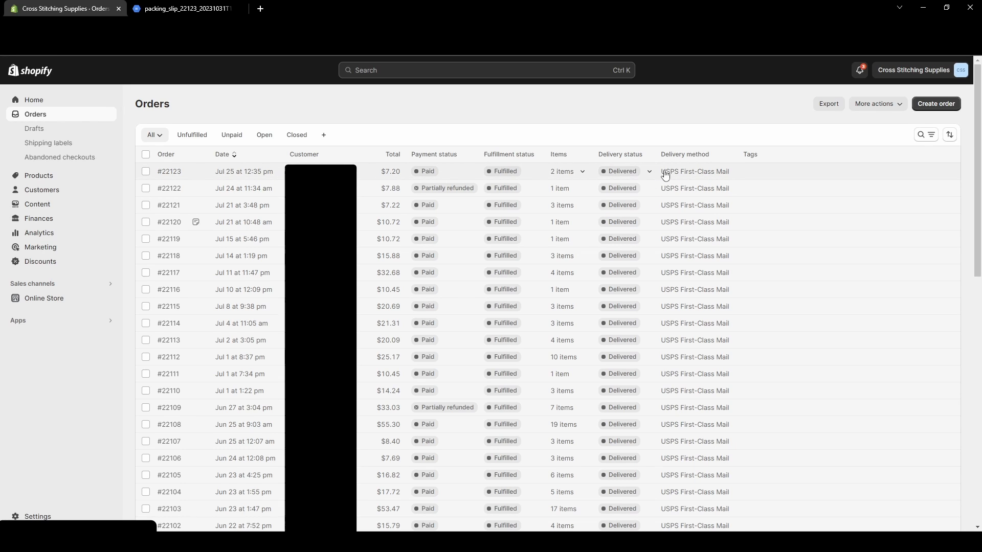
mouse_move(184, 187)
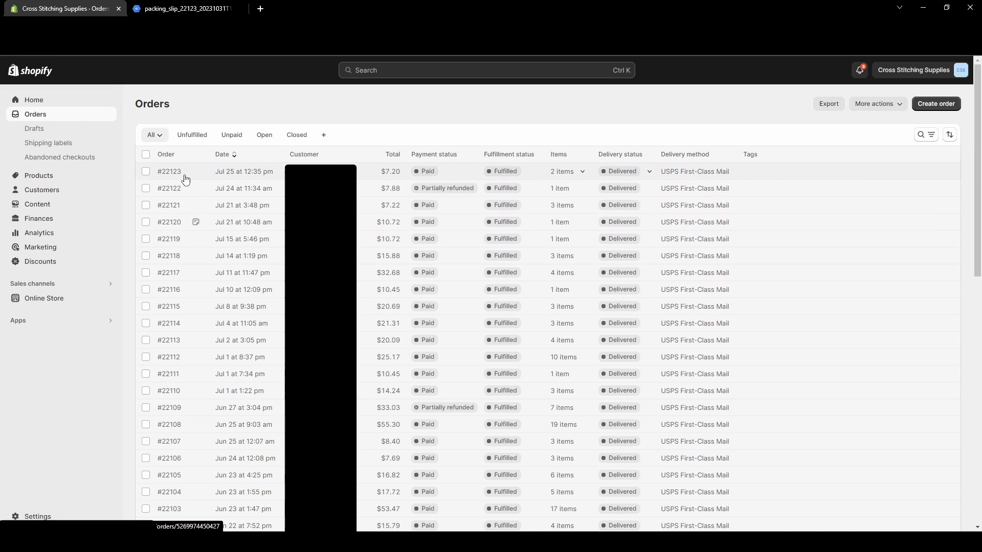
On order #22123's page, choose Print packing slips from More actions.
left_click(168, 171)
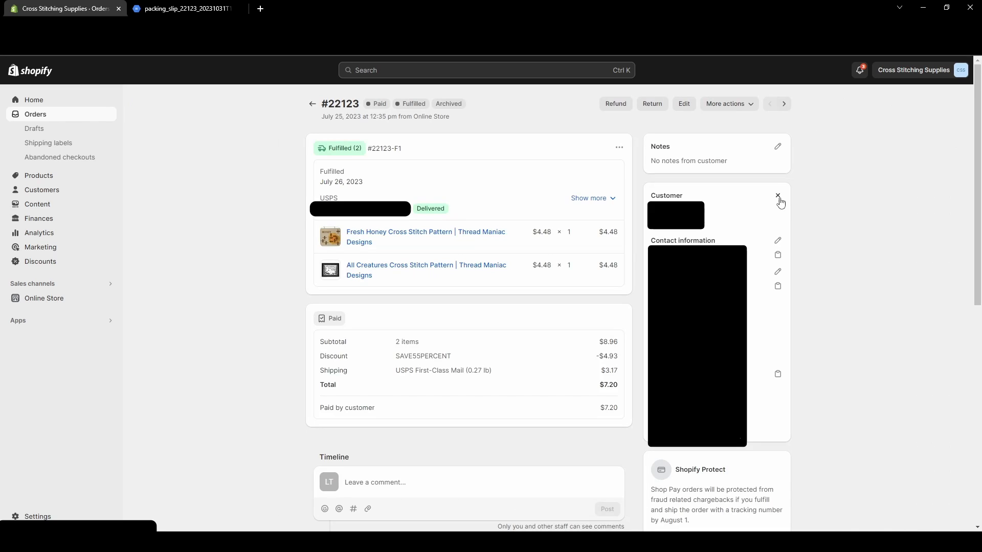
mouse_move(324, 103)
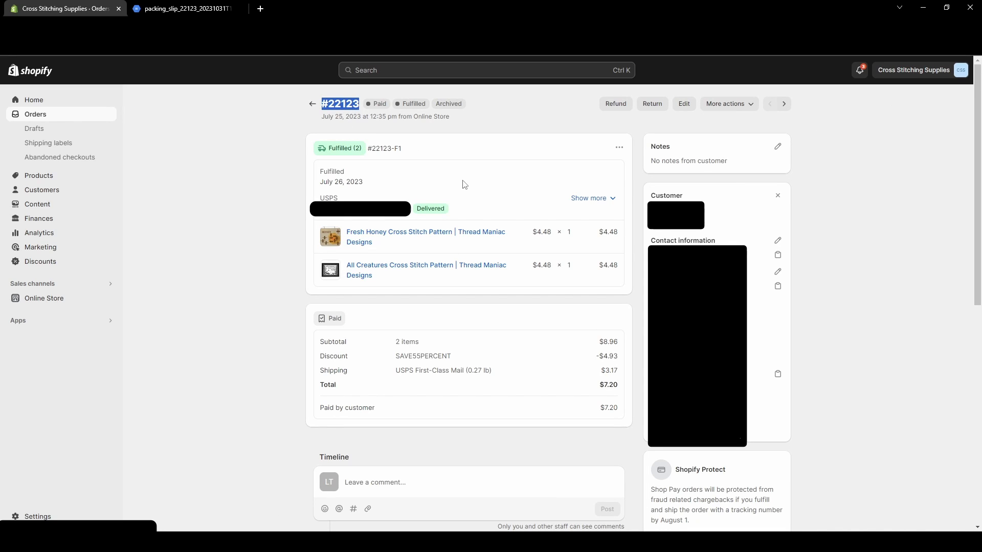
mouse_move(728, 103)
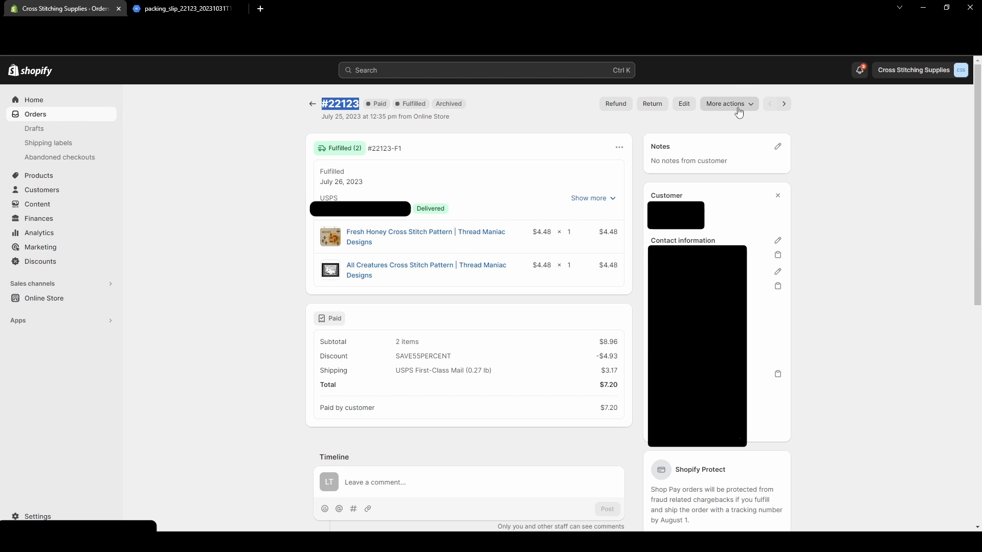
left_click(726, 103)
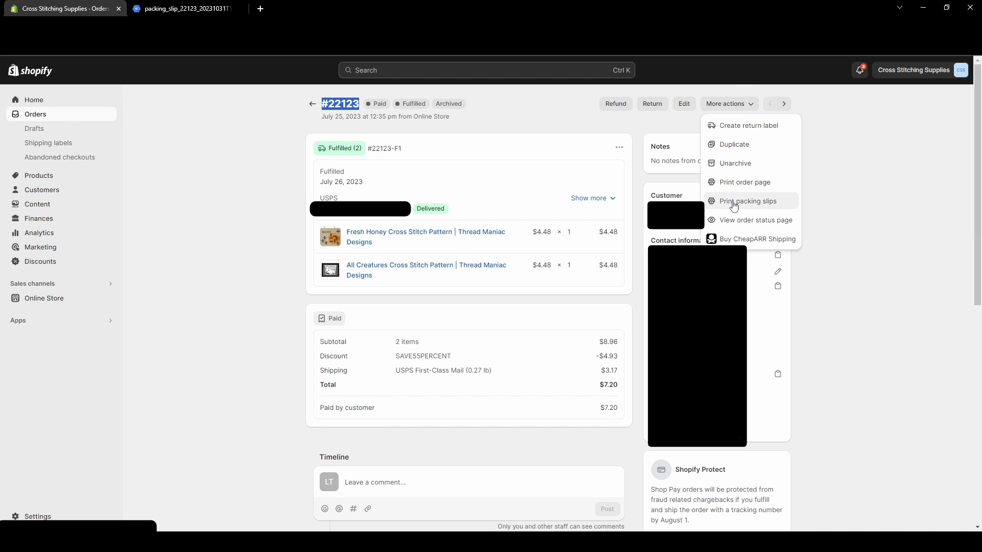
left_click(747, 201)
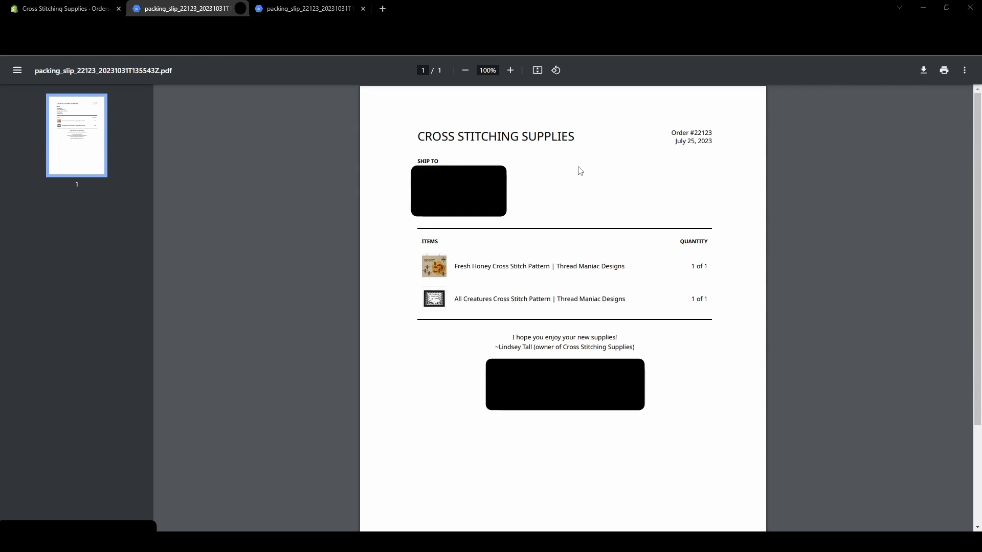
mouse_move(652, 158)
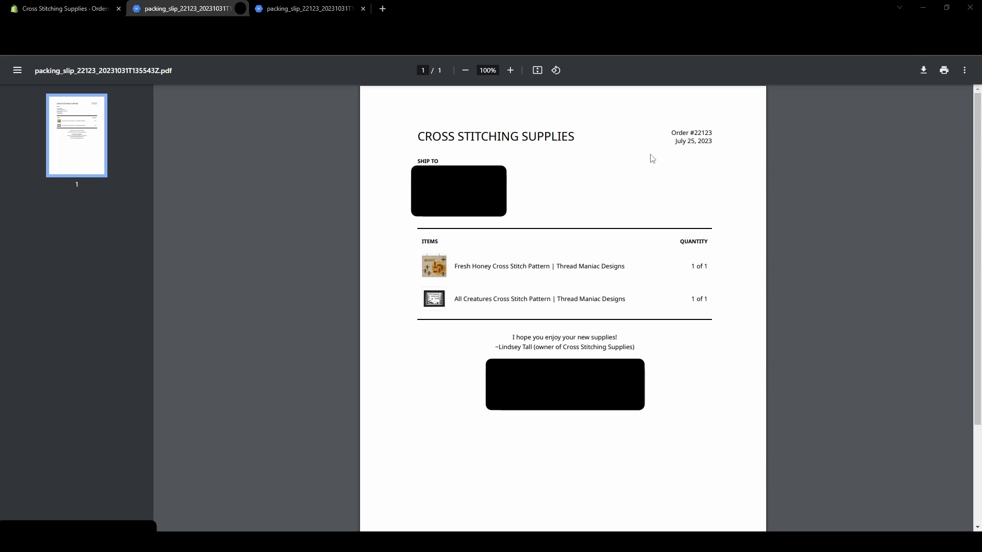
mouse_move(949, 75)
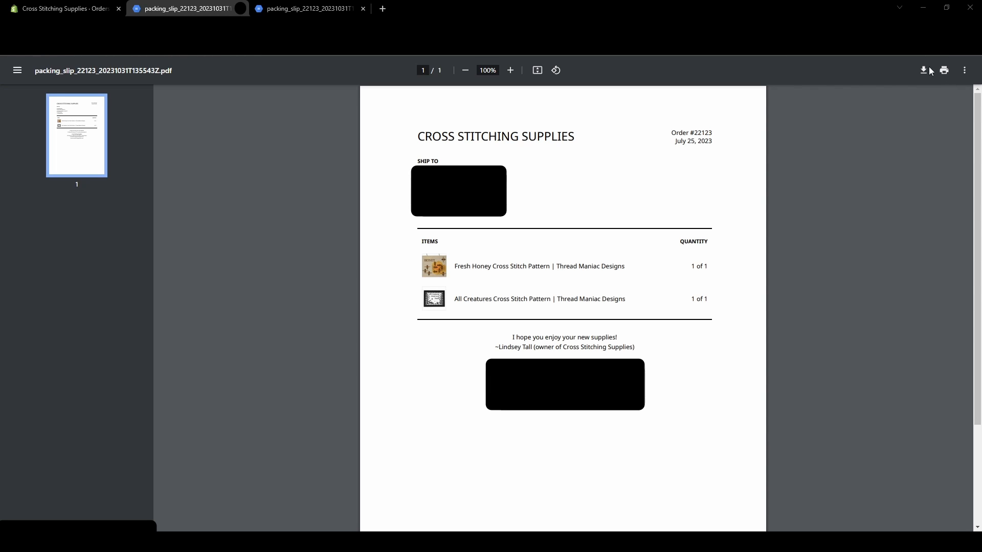
mouse_move(619, 201)
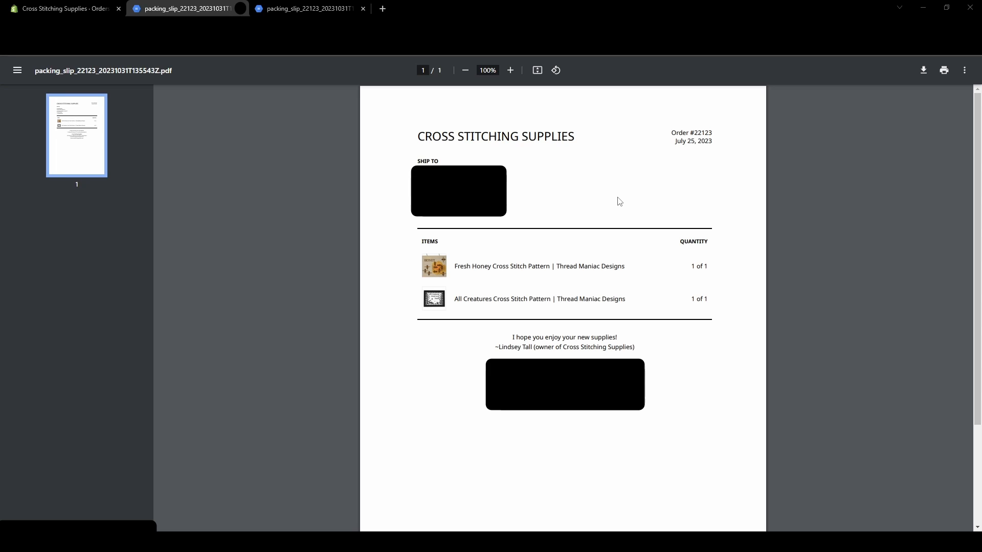
mouse_move(932, 158)
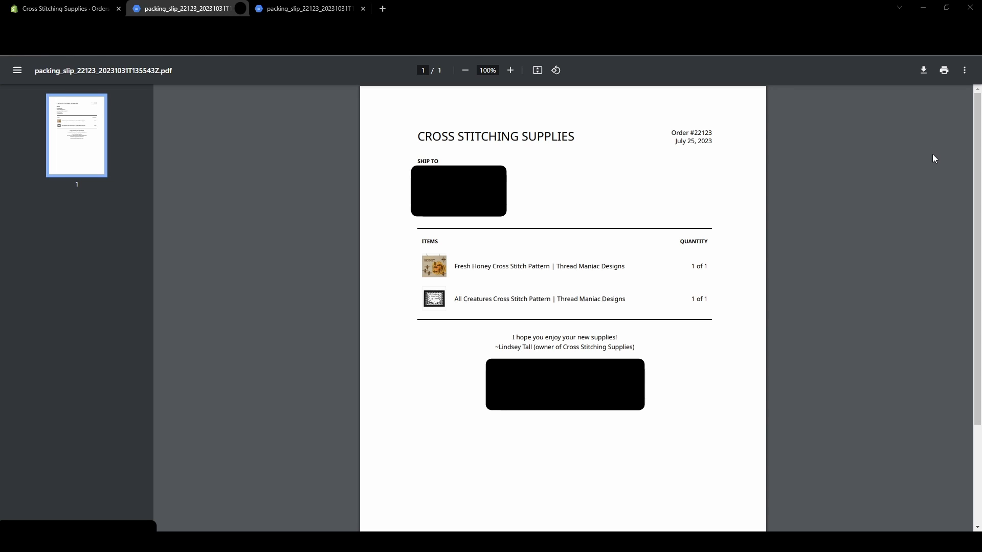
mouse_move(707, 243)
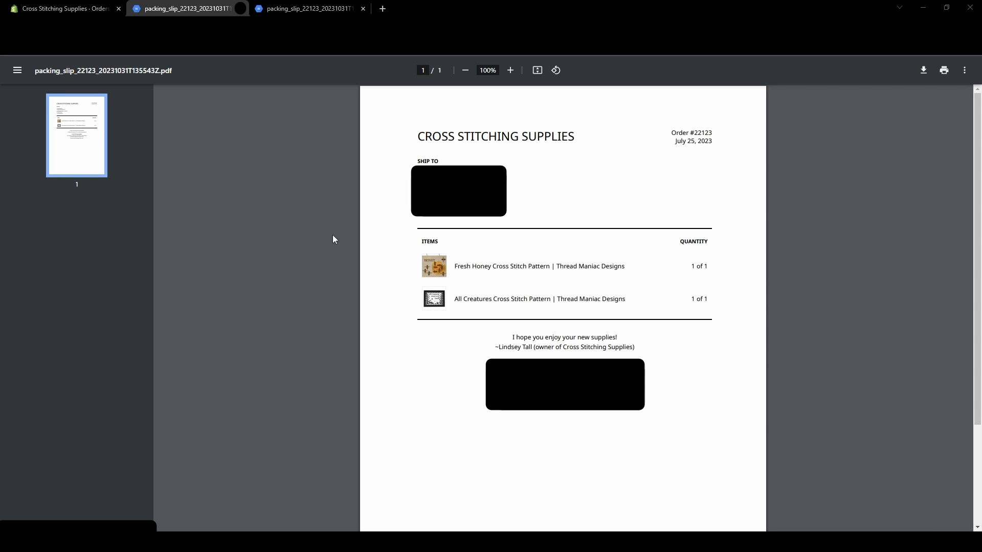
mouse_move(490, 230)
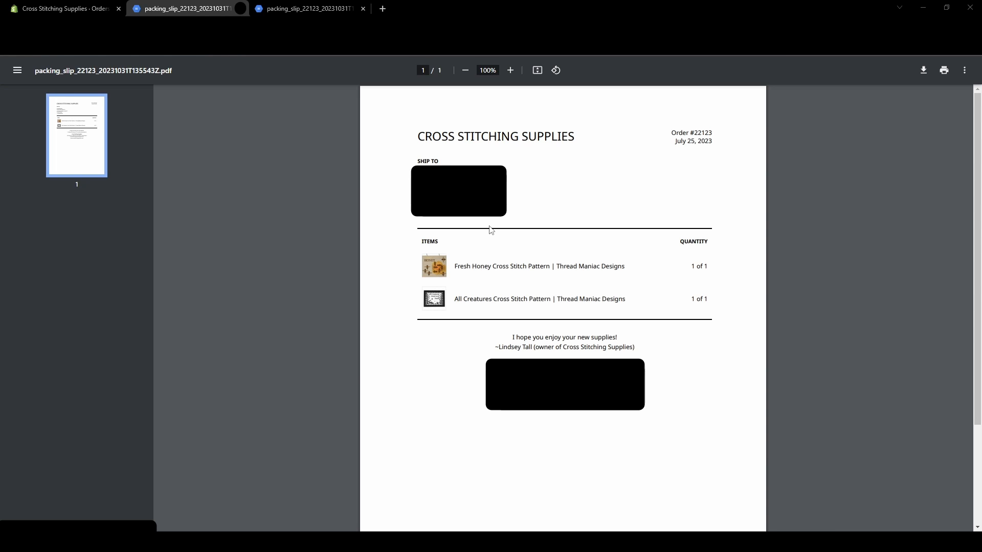